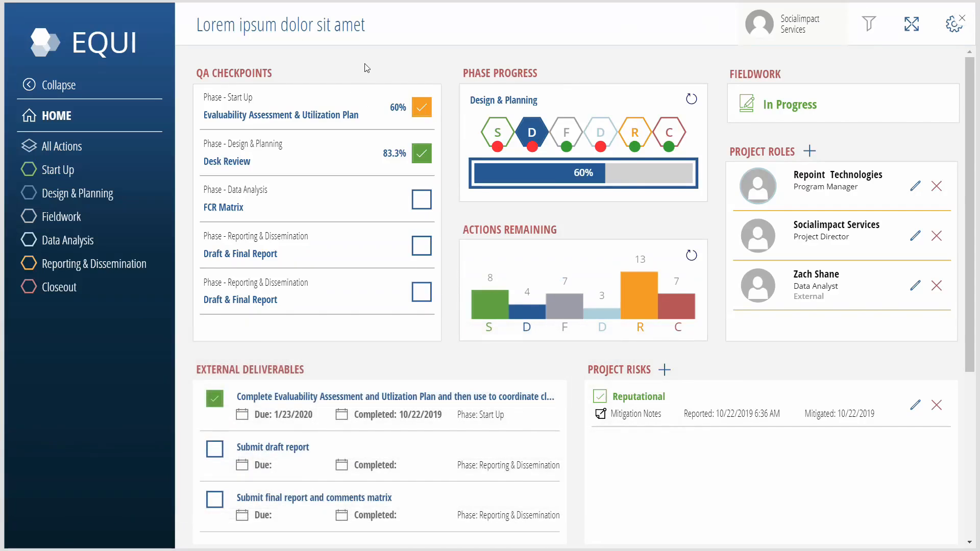
mouse_move(184, 51)
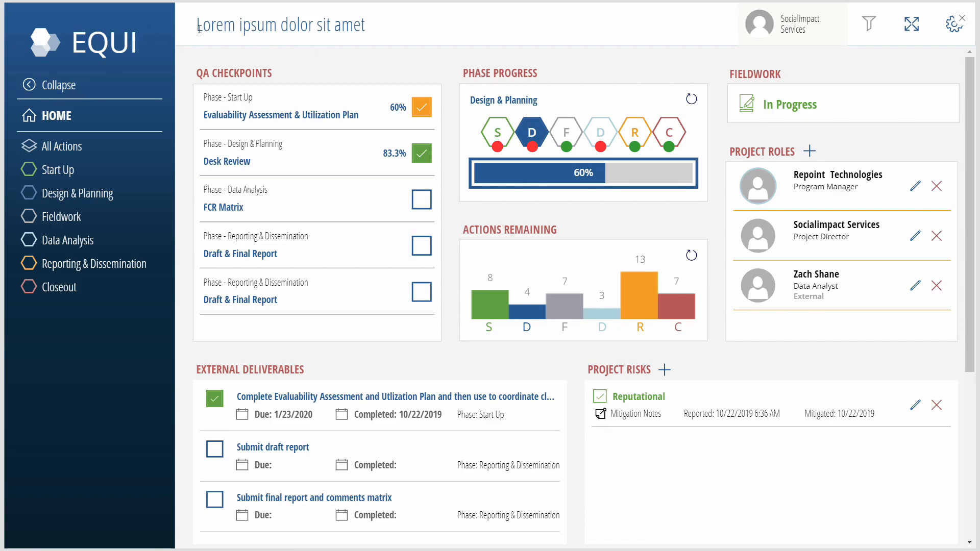
mouse_move(78, 216)
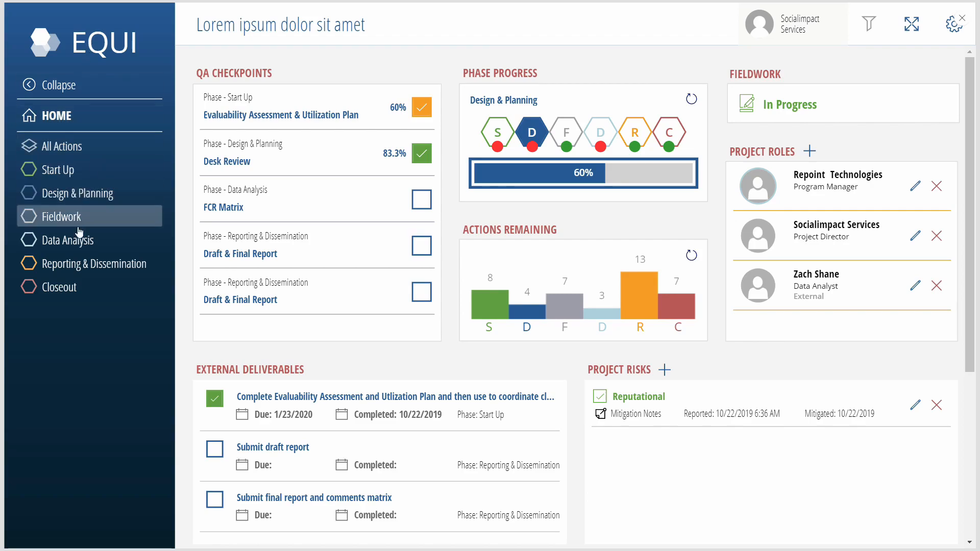
mouse_move(495, 133)
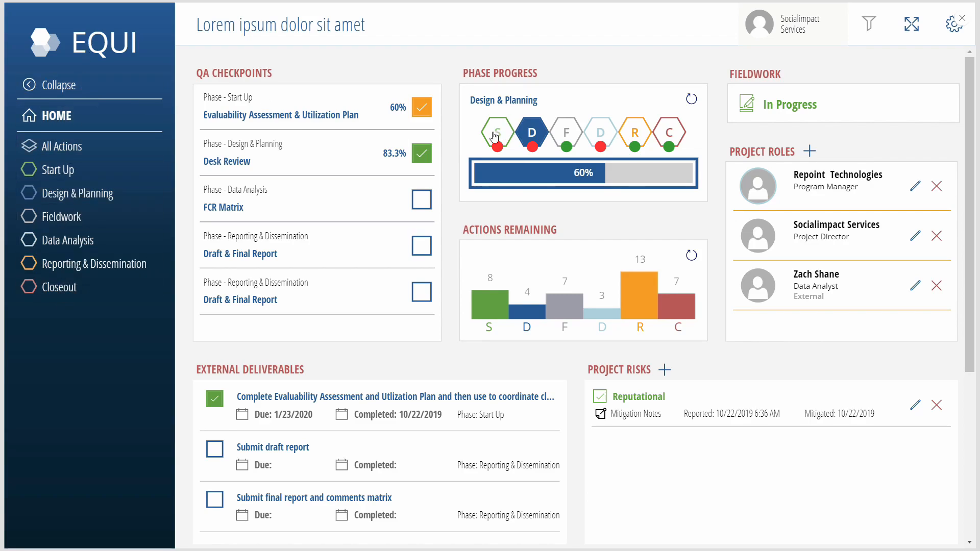
mouse_move(58, 84)
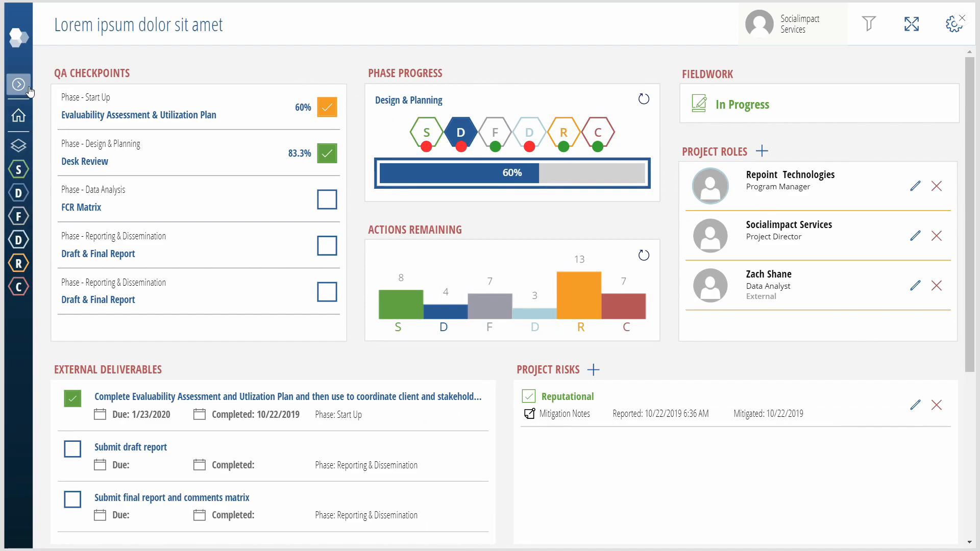
Expand the side navigation and preview Fieldwork, Start Up, and Design & Planning phase progress.
left_click(18, 84)
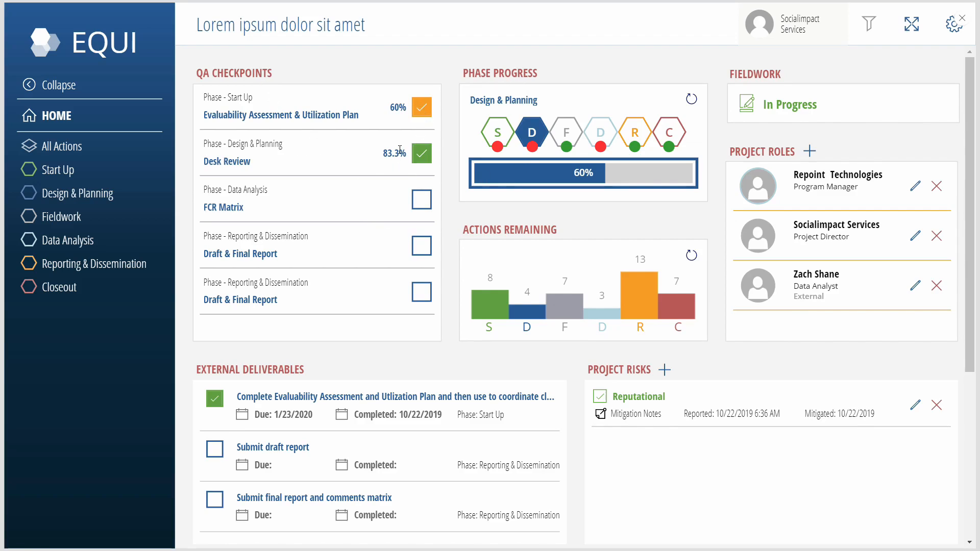
left_click(564, 132)
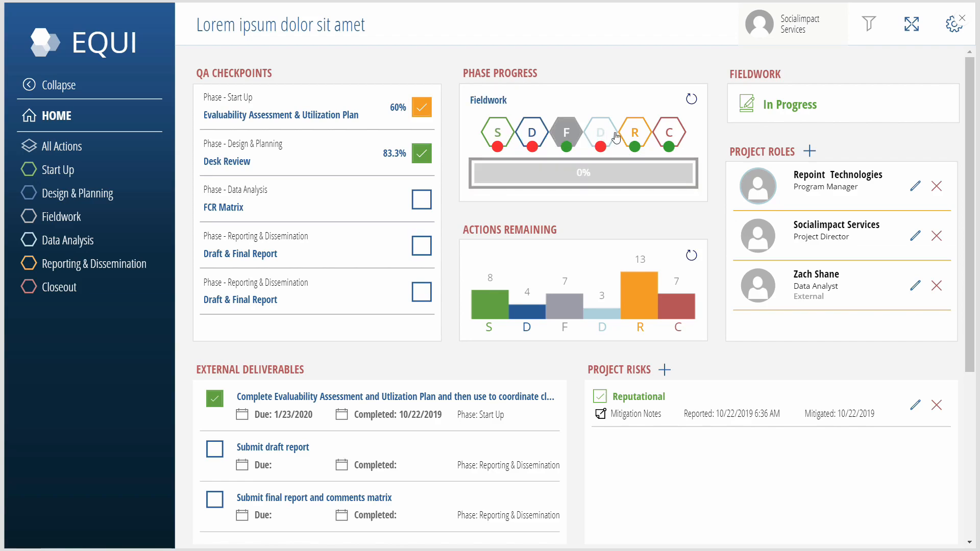
left_click(498, 133)
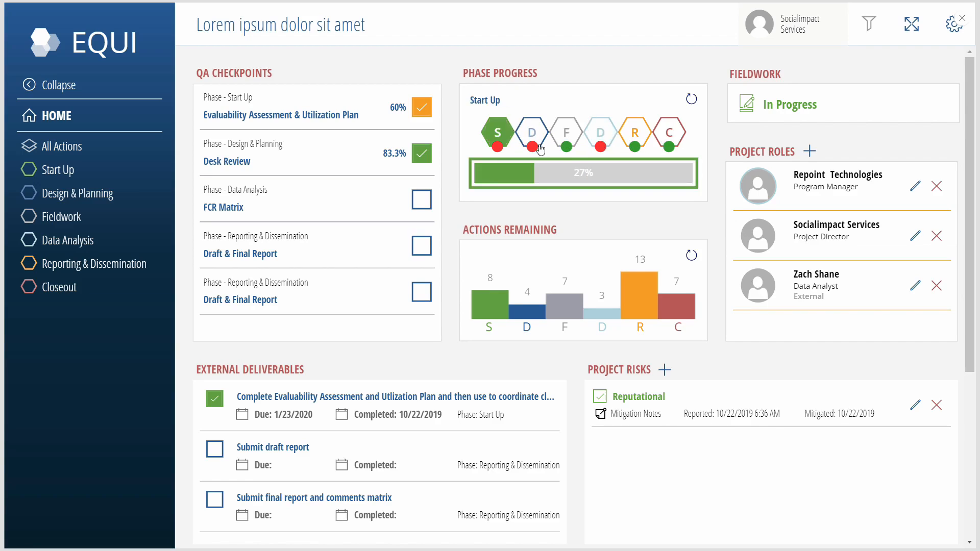
left_click(914, 235)
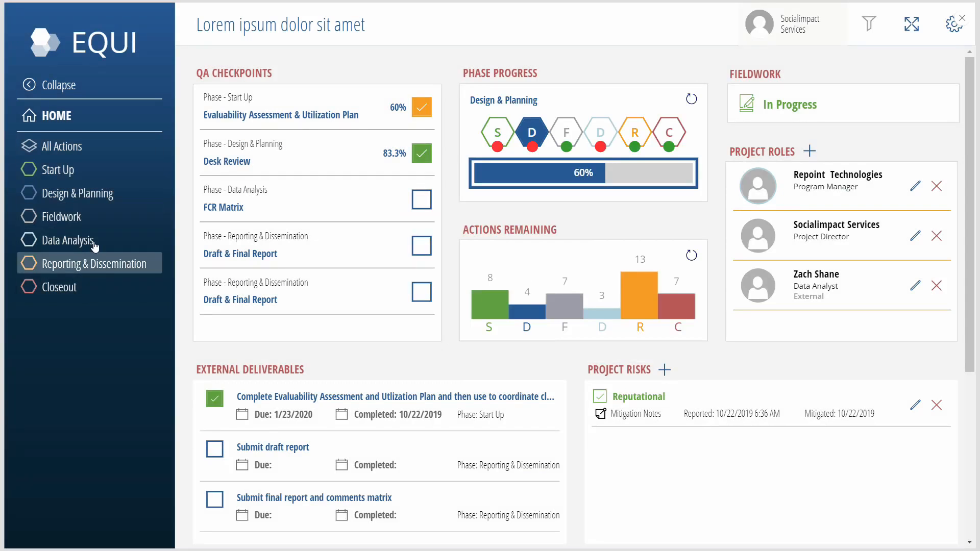
List Start Up actions, view Review and sign contract's tools and resources, then reopen its menu.
left_click(57, 170)
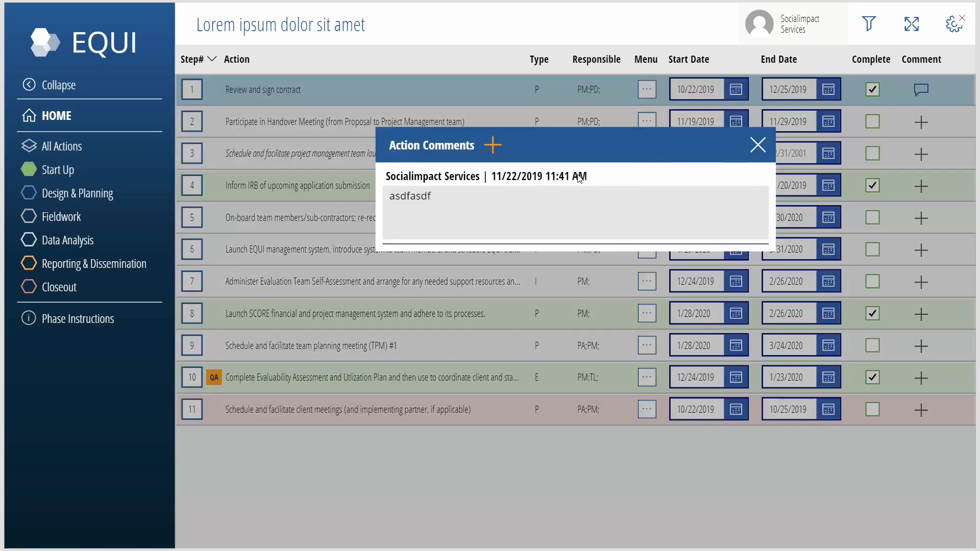
left_click(646, 90)
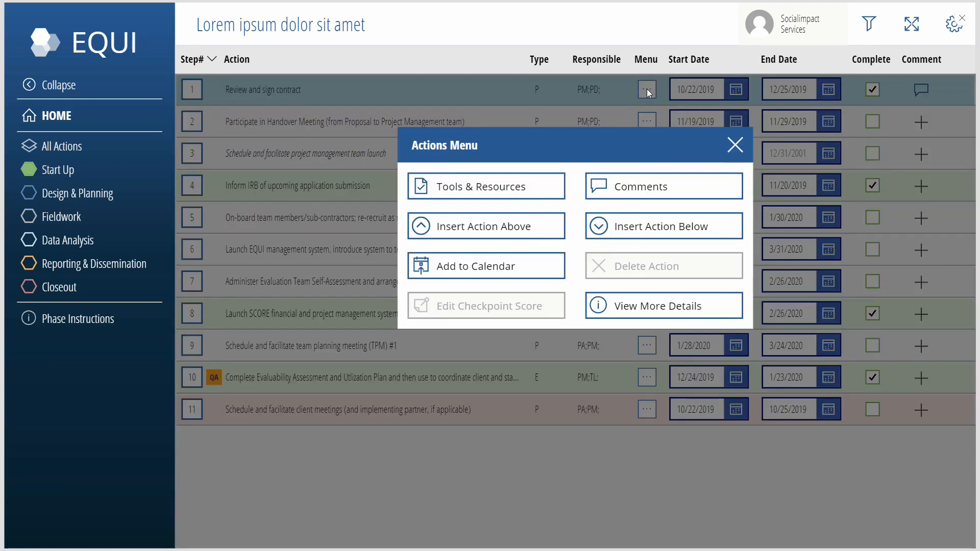
mouse_move(516, 181)
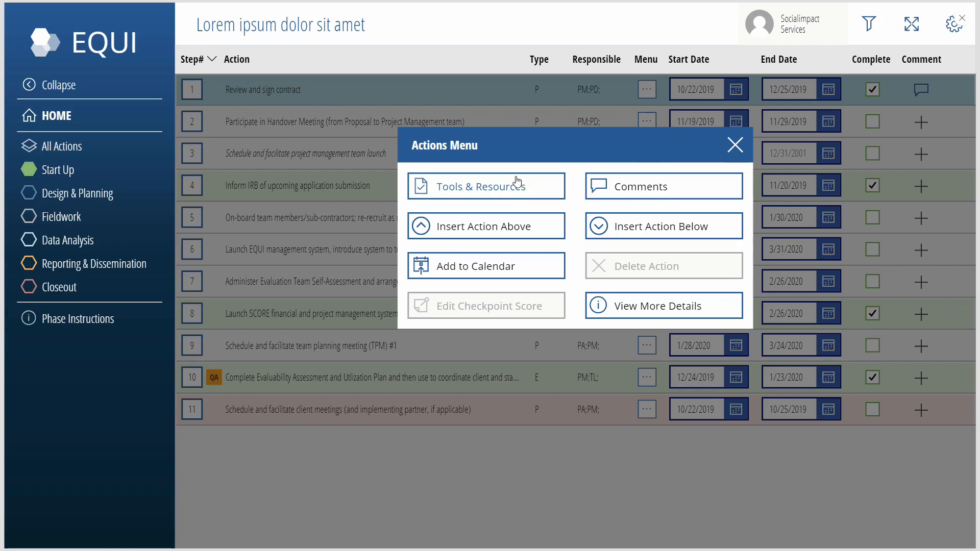
left_click(486, 186)
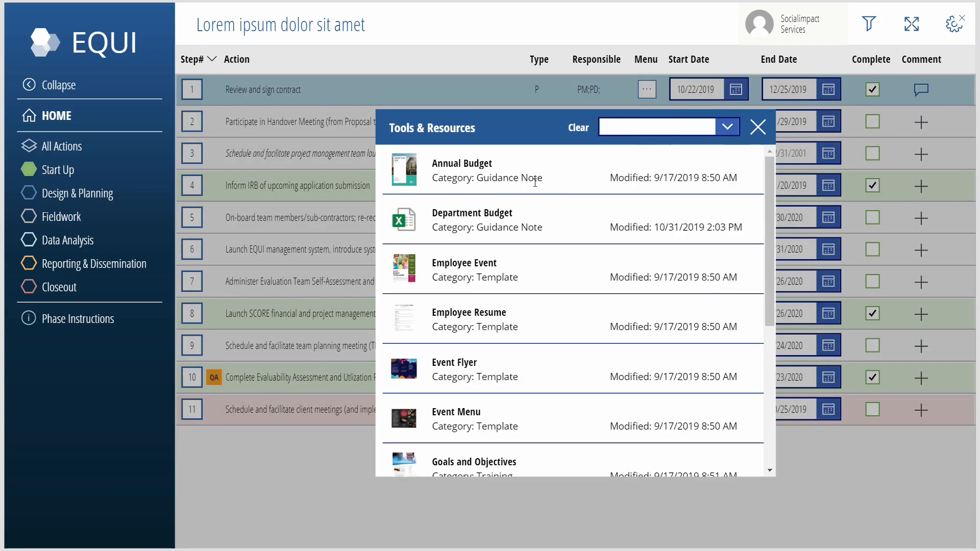
left_click(758, 127)
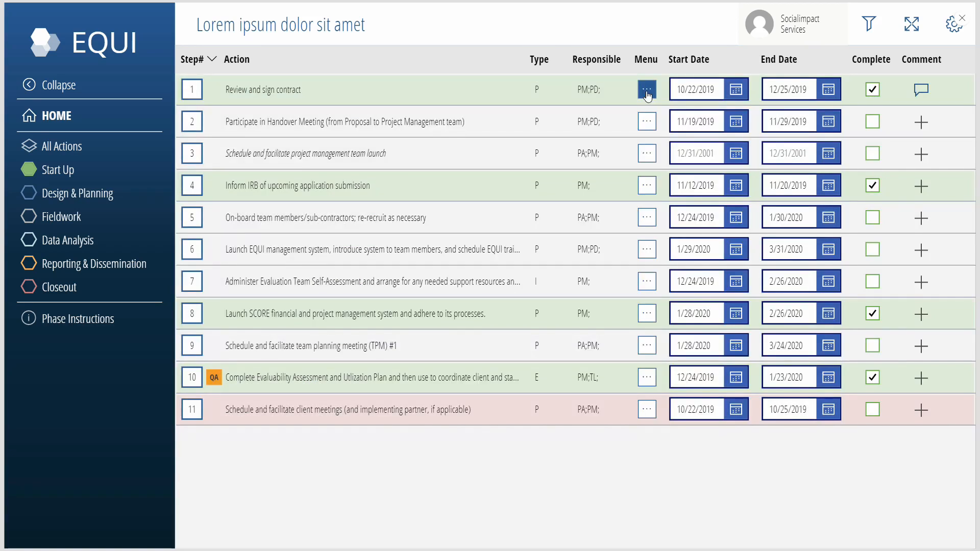
left_click(646, 89)
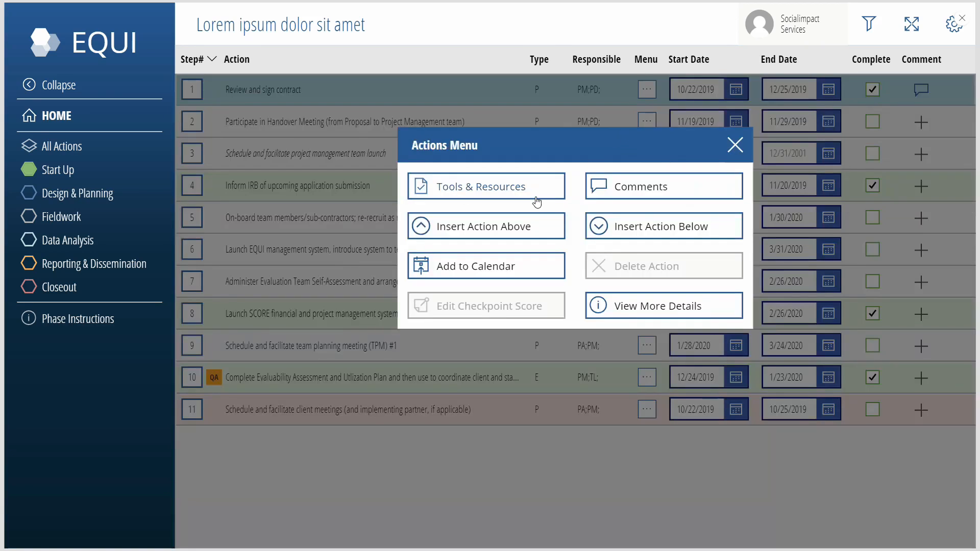
mouse_move(622, 193)
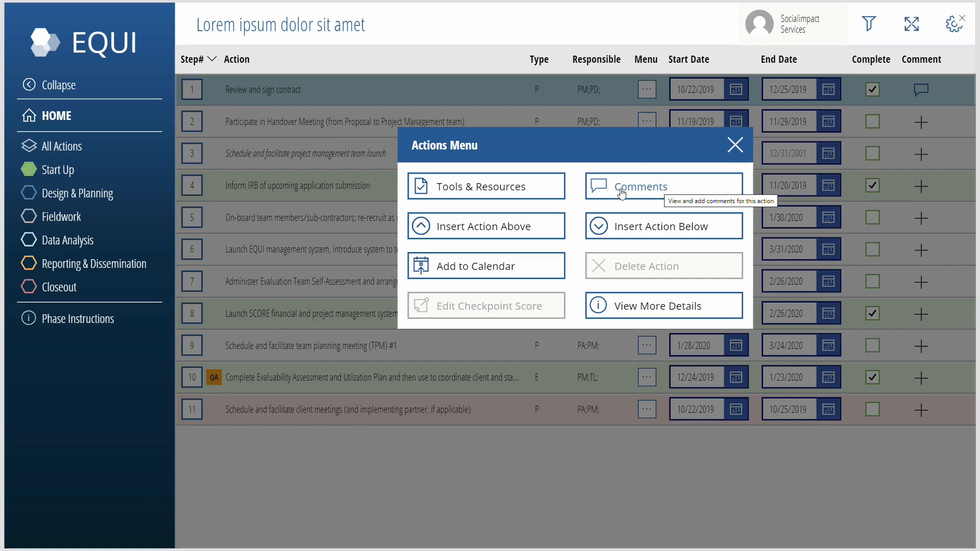
mouse_move(523, 271)
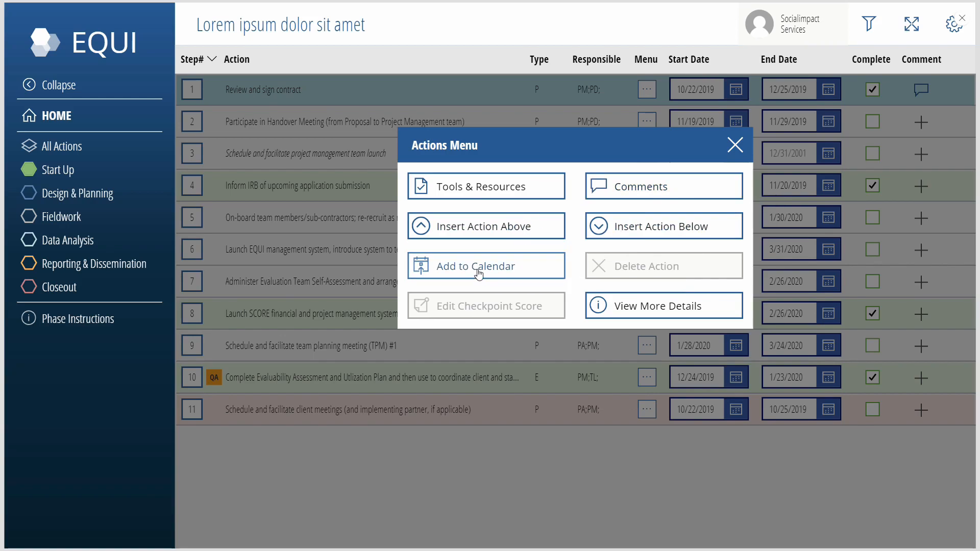
Create a calendar event reminder for the first Start Up action and return to the list.
left_click(485, 265)
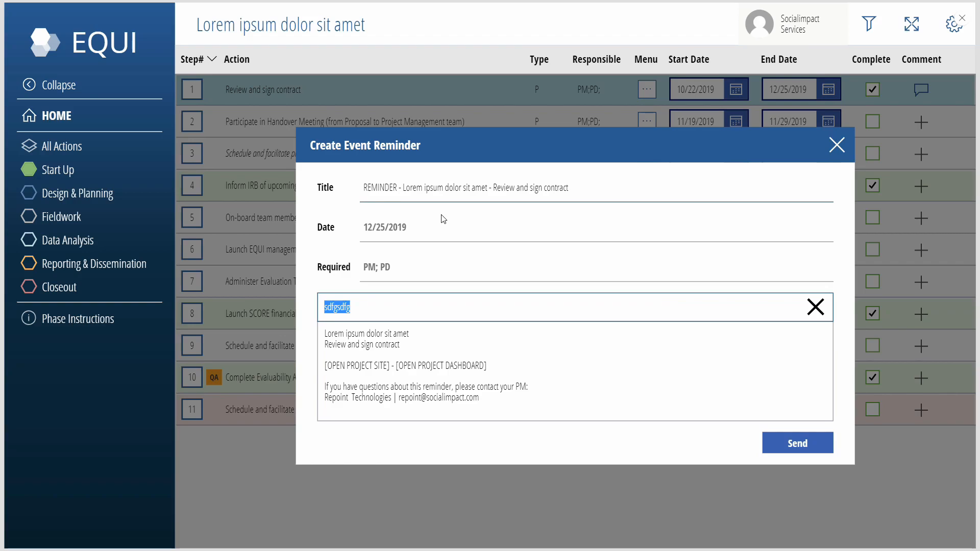
left_click(836, 145)
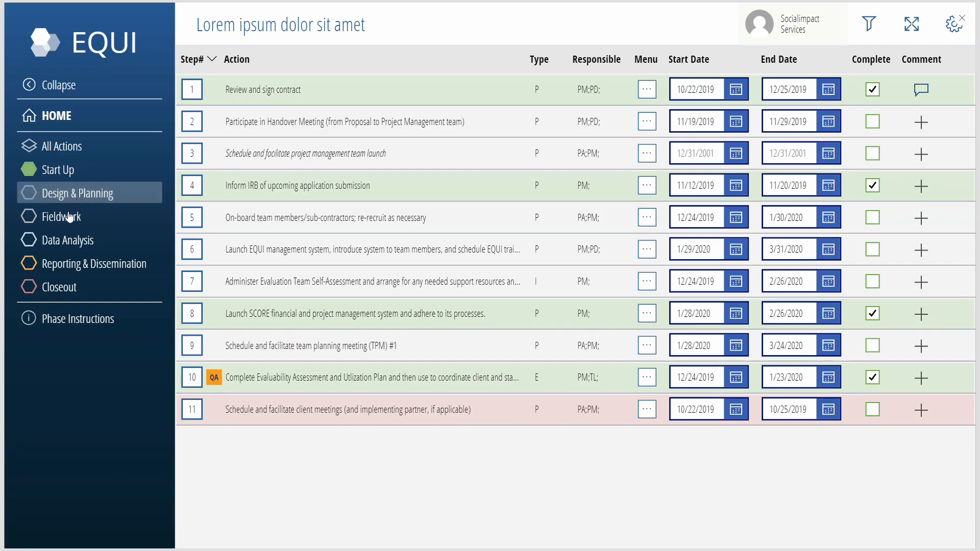
View the desk review's 83% QA checkpoint score in Design & Planning, then close it.
left_click(60, 217)
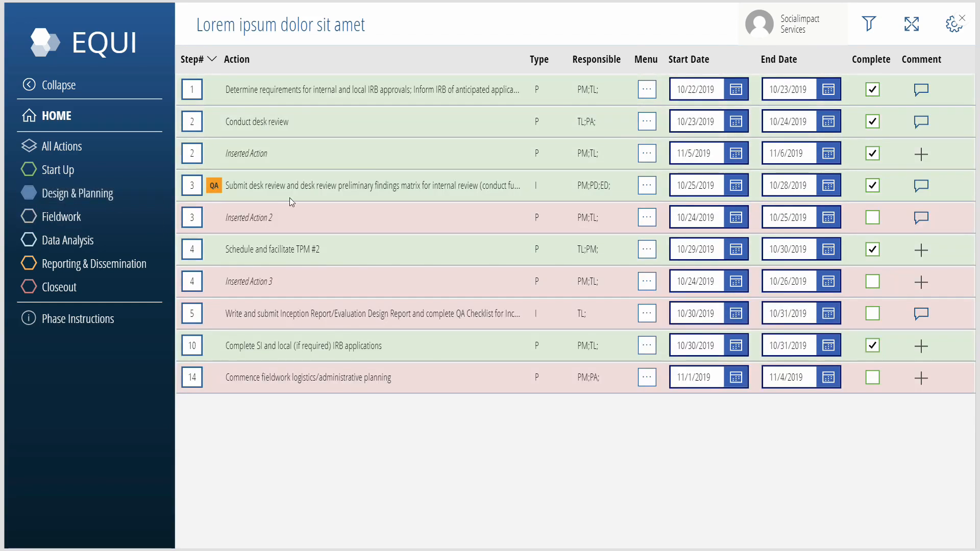
mouse_move(215, 185)
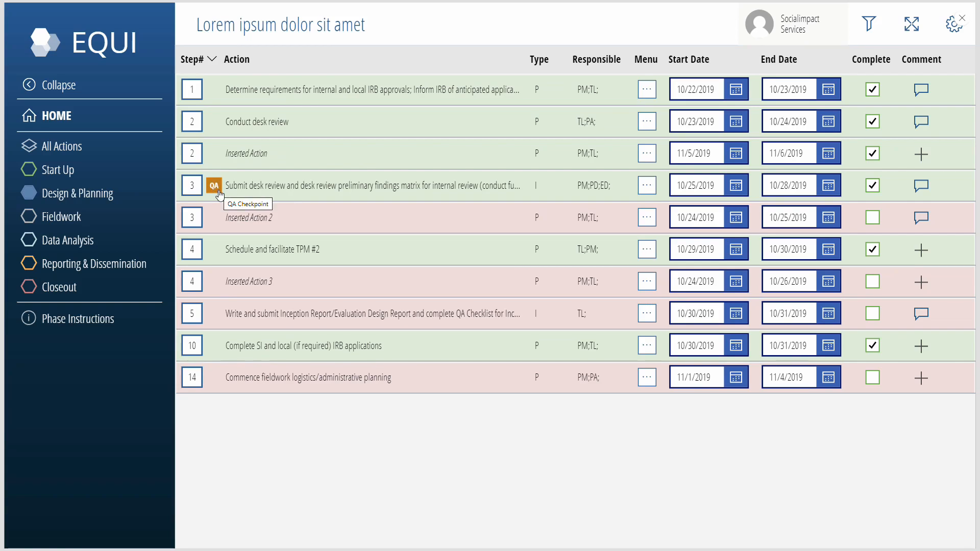
left_click(213, 185)
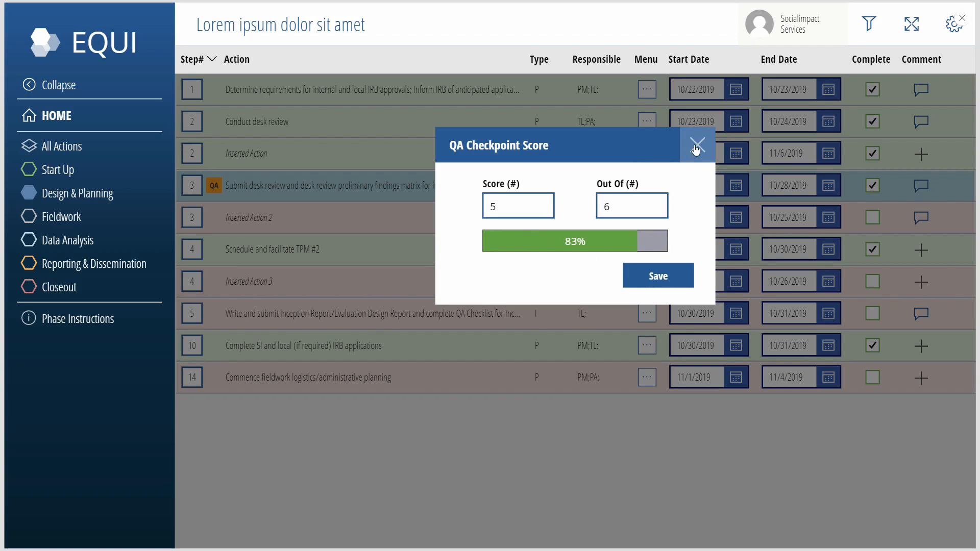
left_click(696, 145)
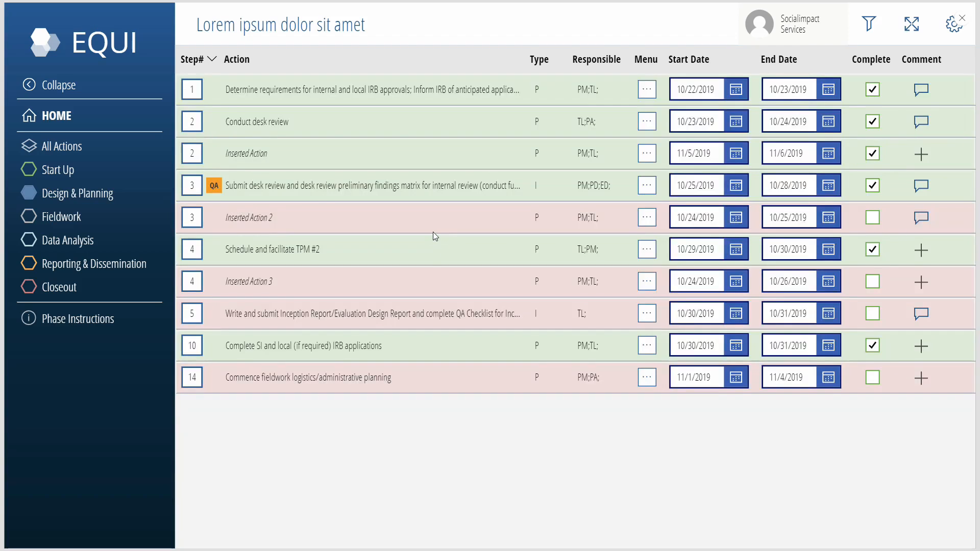
Filter All Actions to Phase Design & Planning, Responsible PM, and Complete Yes.
left_click(58, 85)
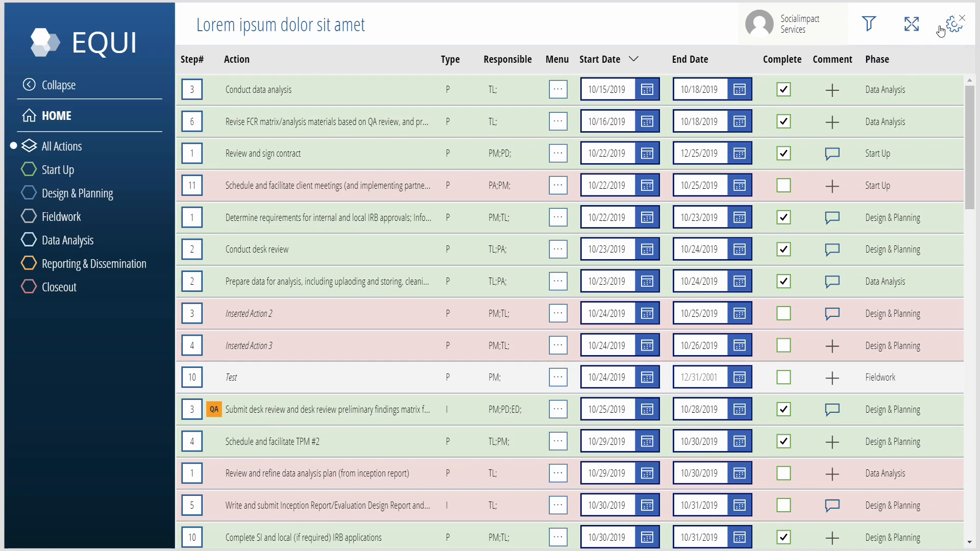
left_click(868, 24)
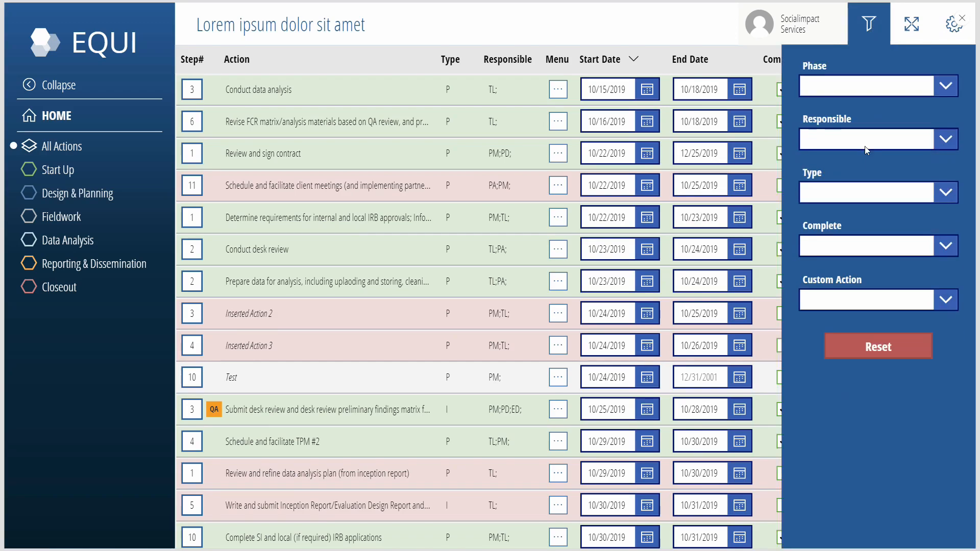
left_click(877, 86)
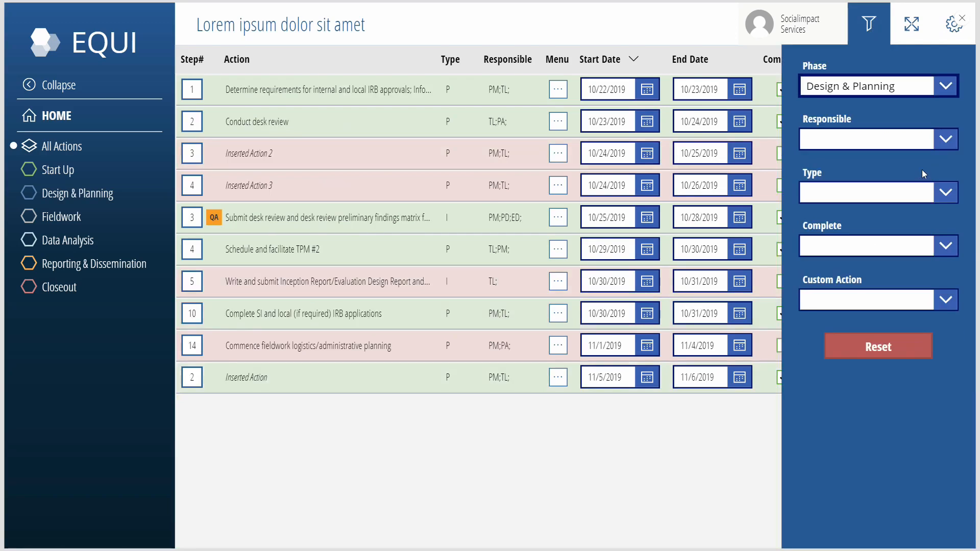
left_click(945, 139)
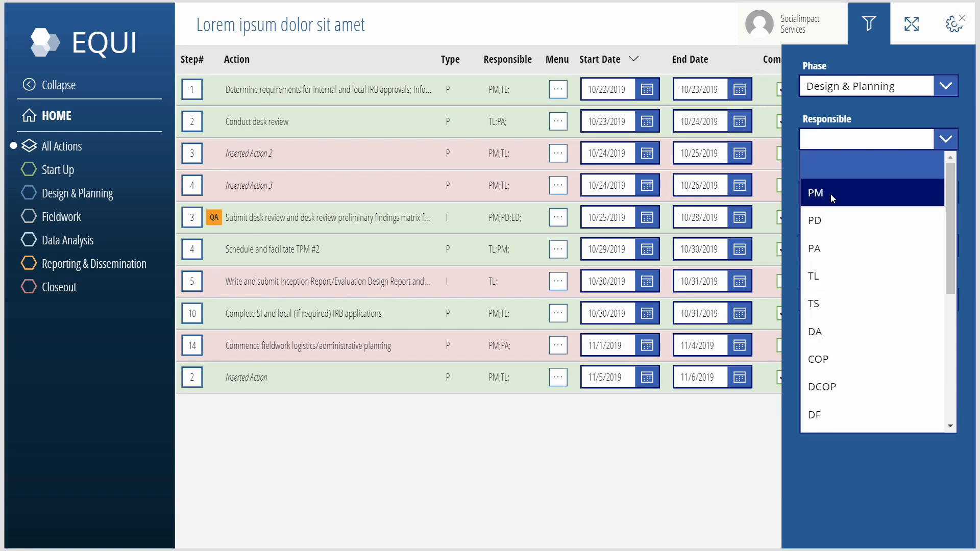
left_click(815, 192)
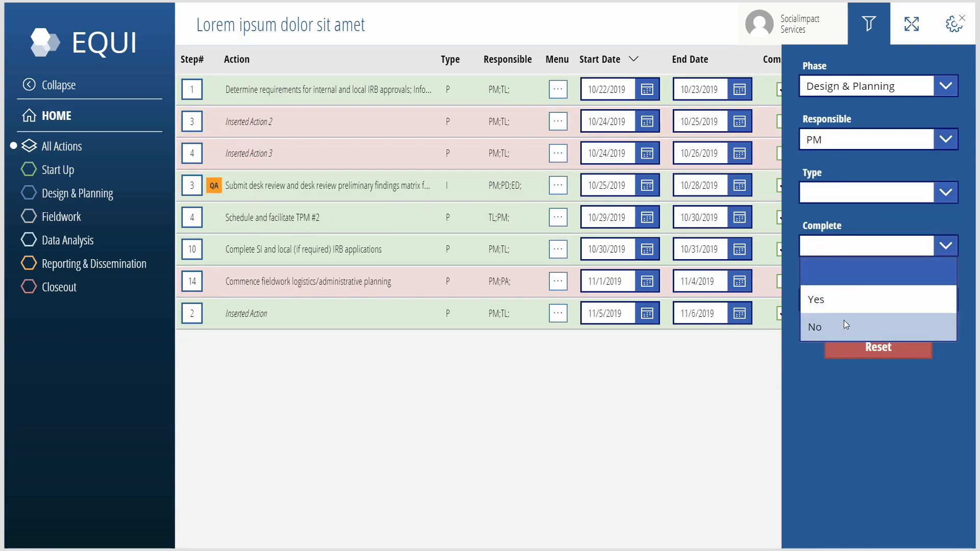
left_click(816, 298)
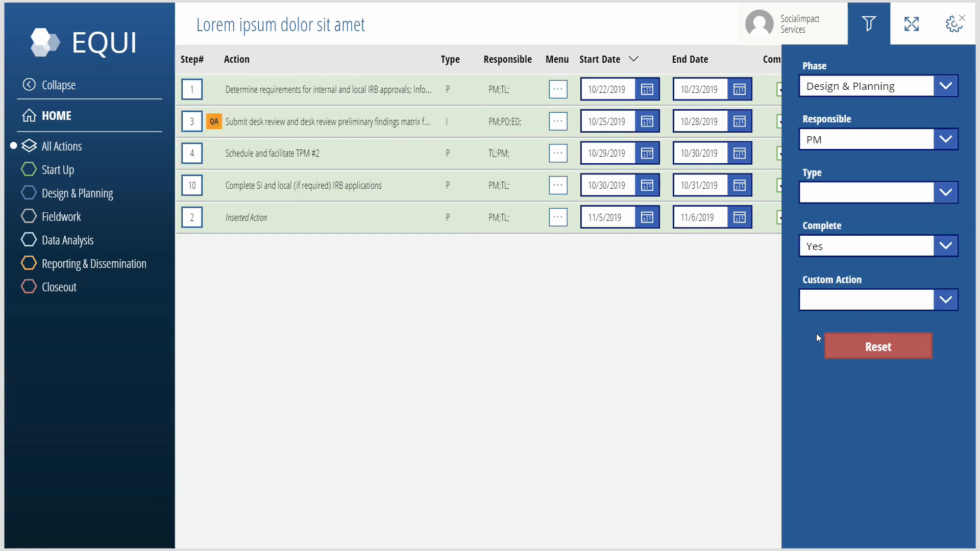
mouse_move(814, 354)
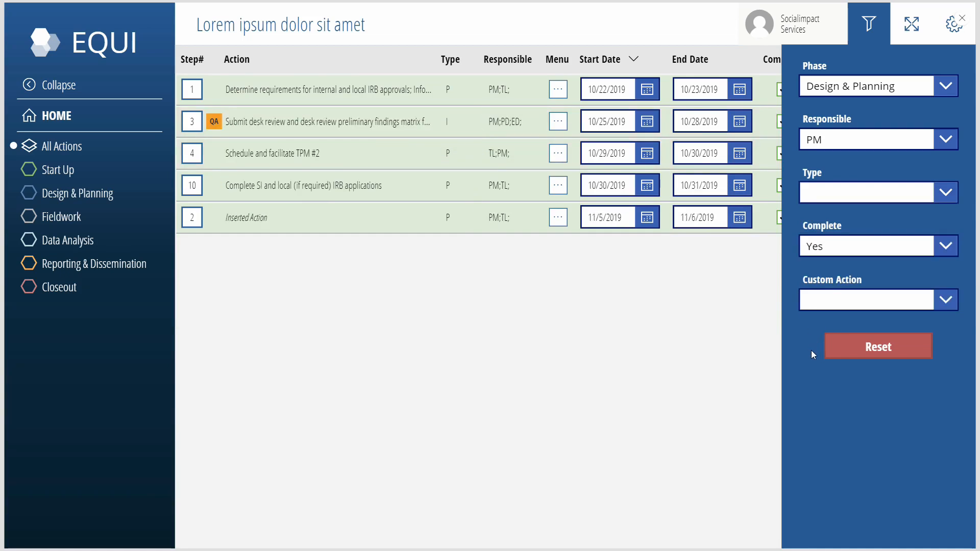
left_click(877, 346)
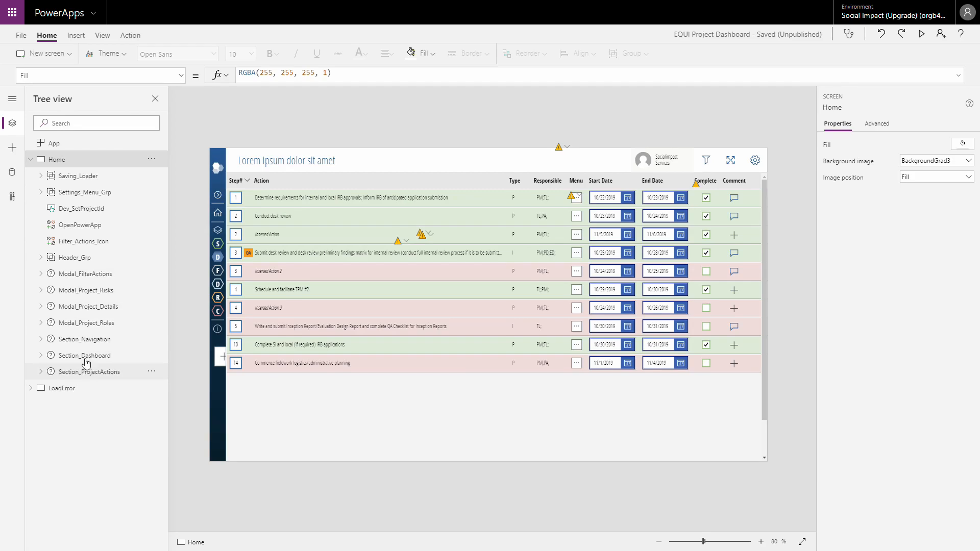
mouse_move(86, 339)
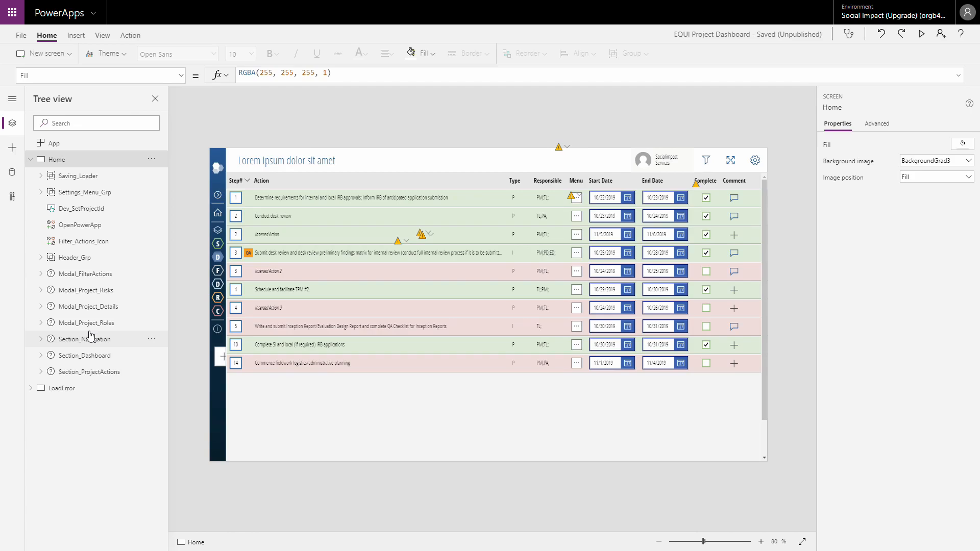
mouse_move(58, 387)
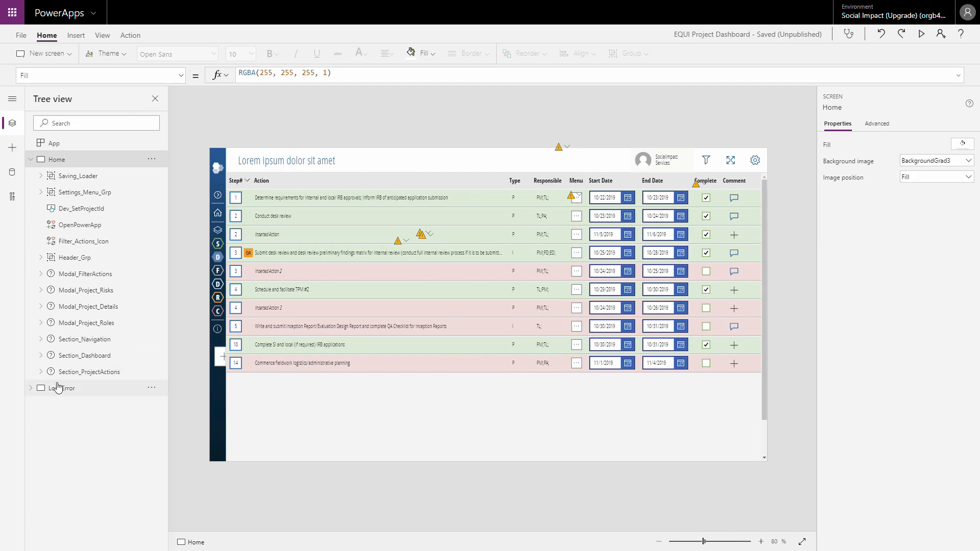
Inspect the missing-Project-Id LoadError screen in Studio, then preview the EQUI dashboard.
left_click(63, 387)
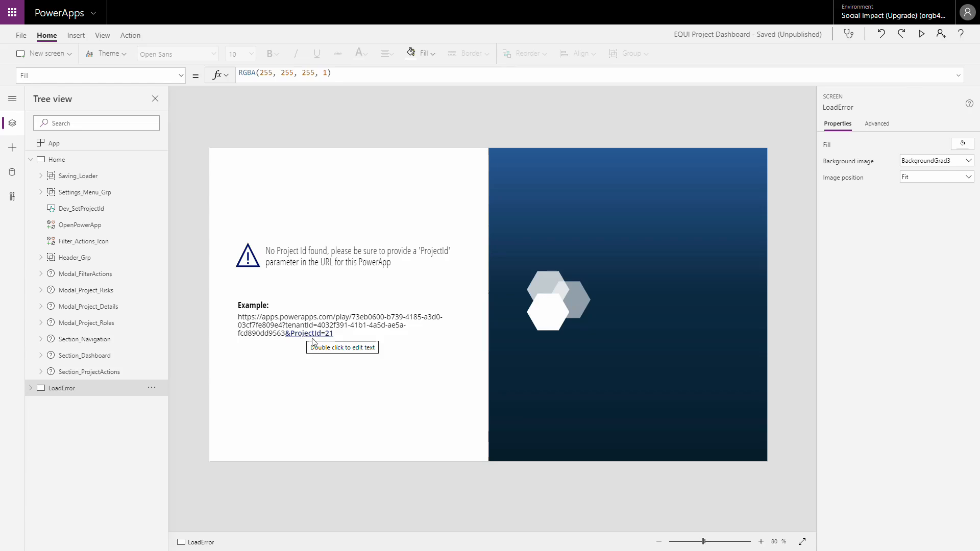
left_click(922, 34)
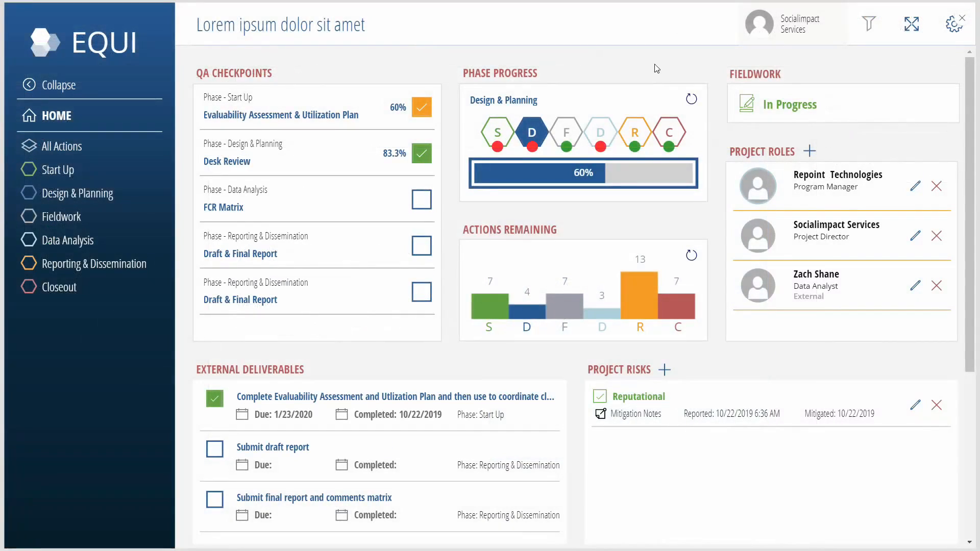